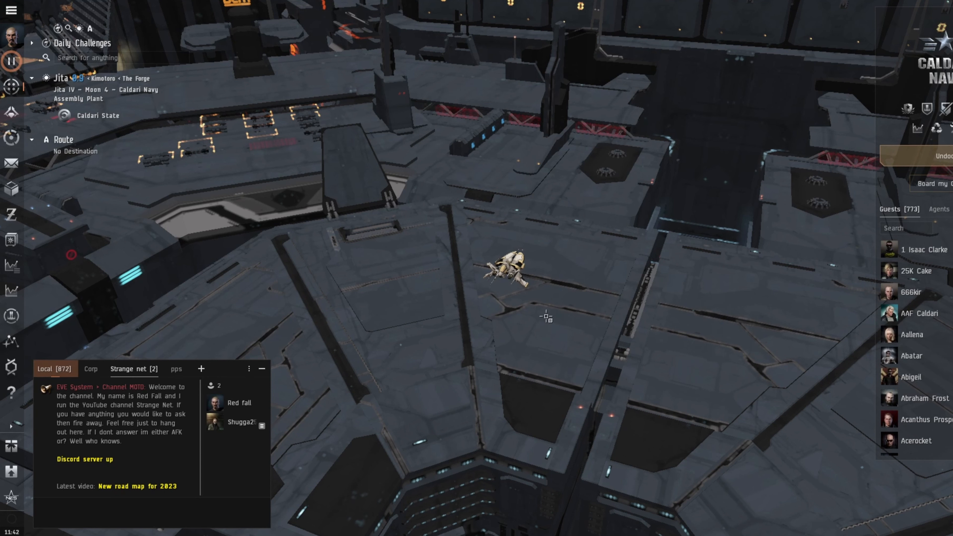
mouse_move(704, 310)
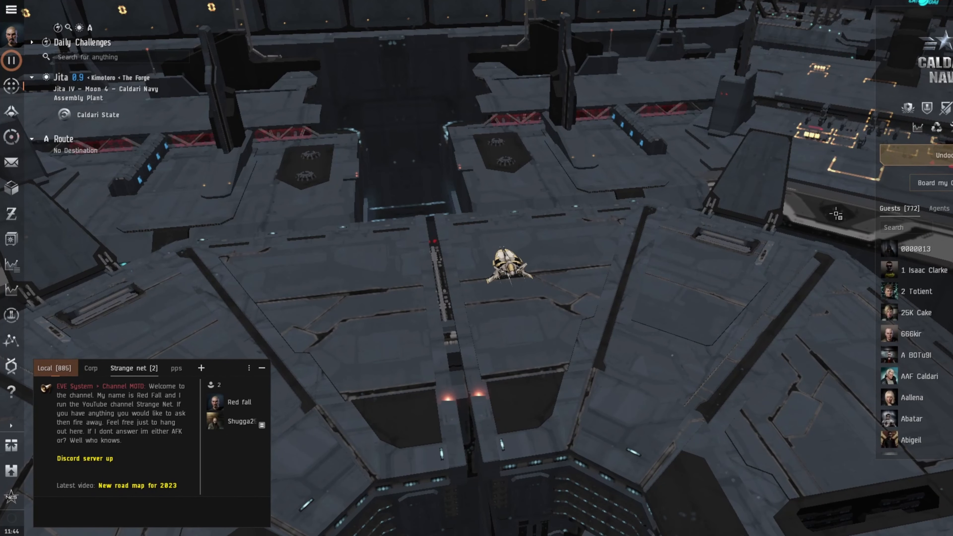
mouse_move(779, 254)
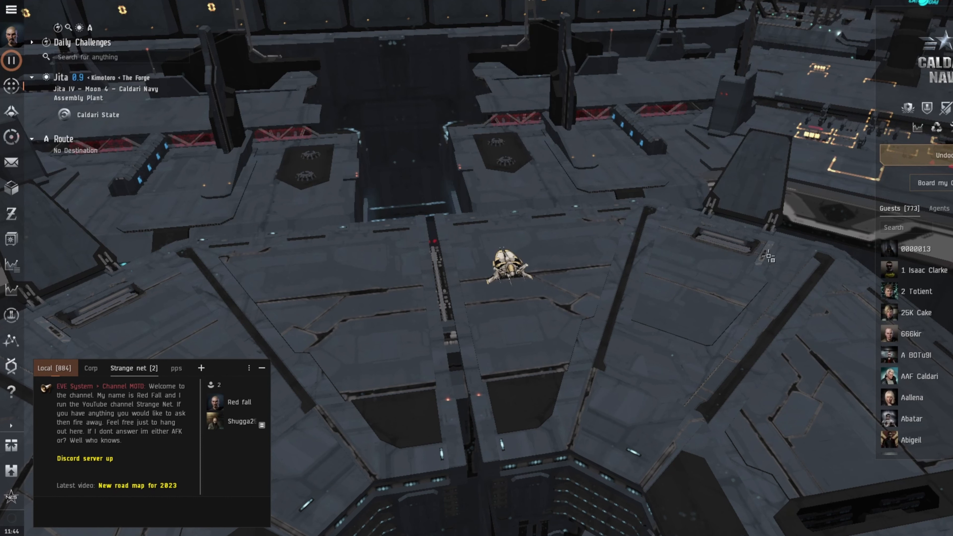
mouse_move(704, 276)
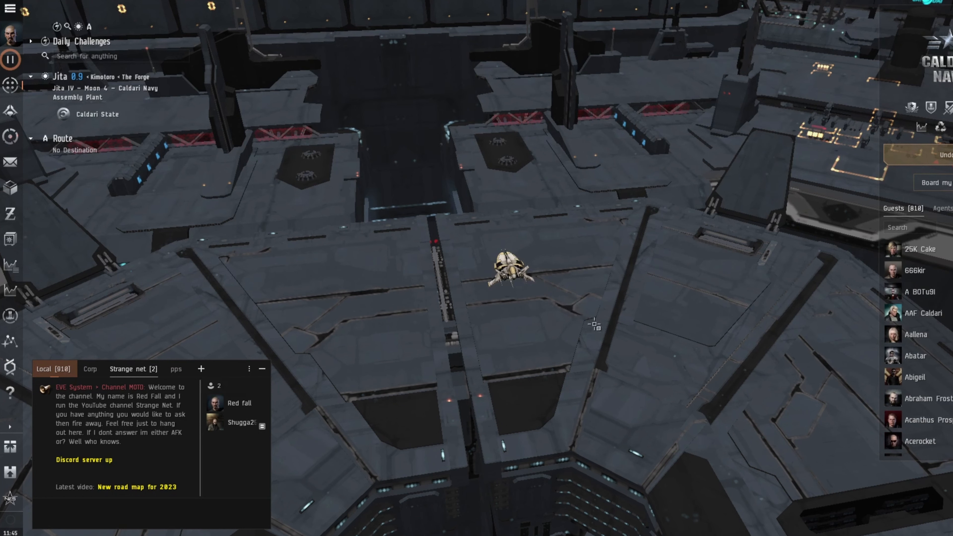
mouse_move(649, 266)
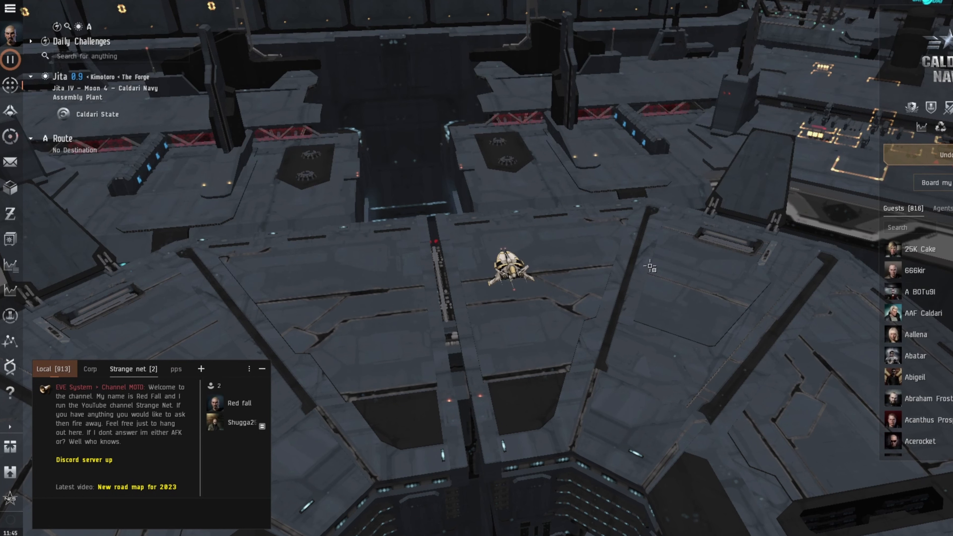
mouse_move(597, 279)
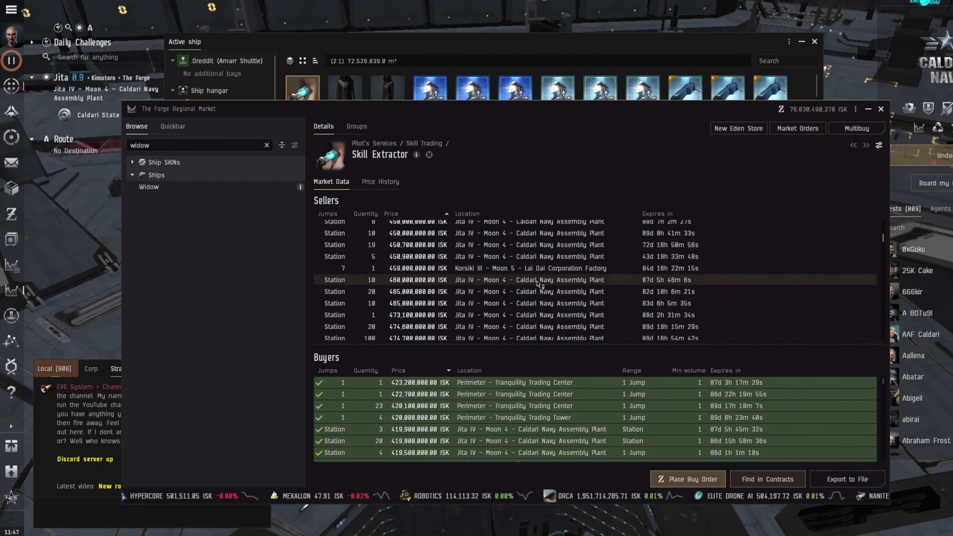
Review the Skill Extractor price history chart, then return to its buy and sell orders
click(379, 181)
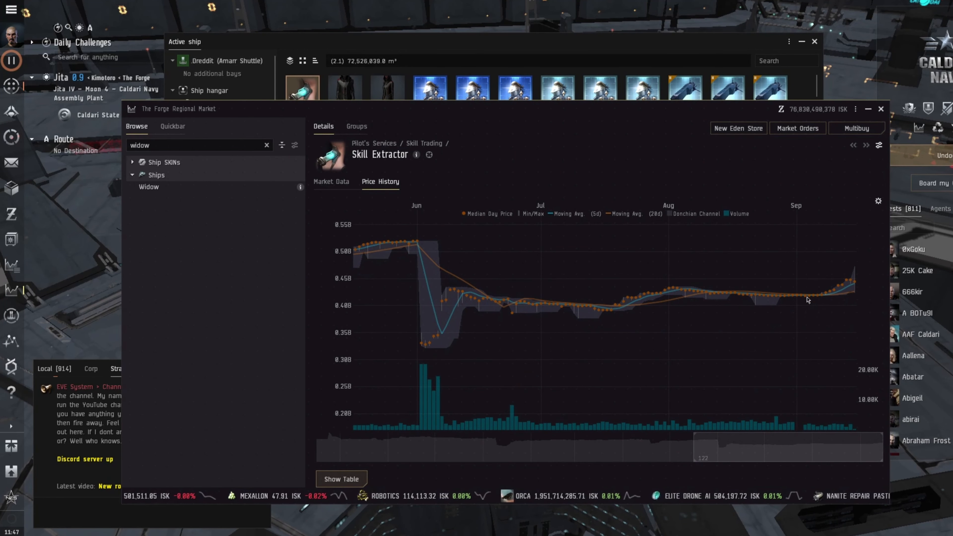
click(331, 182)
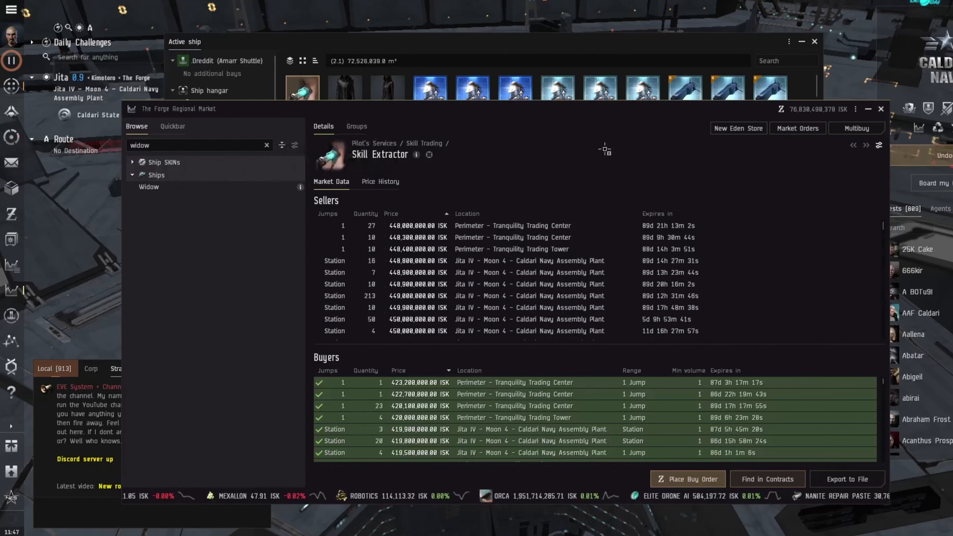
mouse_move(379, 181)
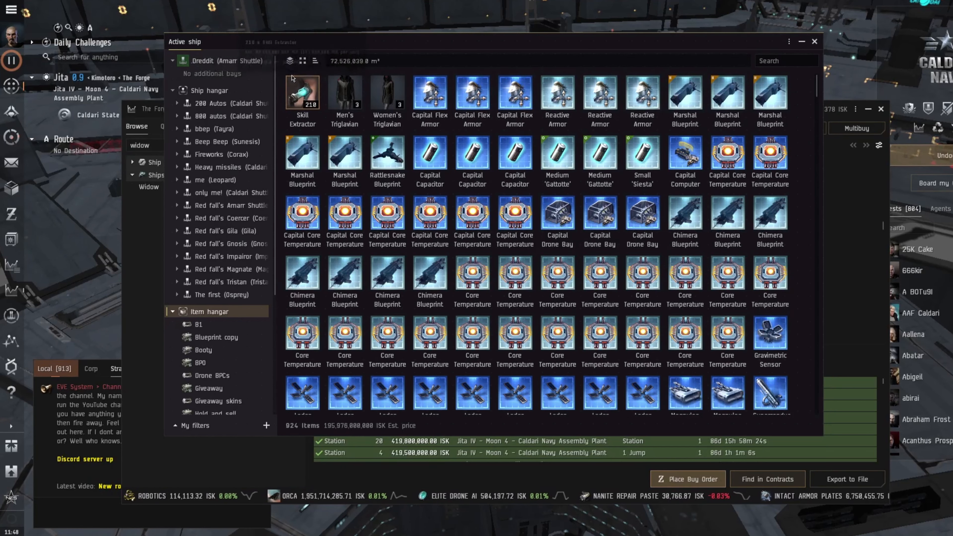
mouse_move(302, 95)
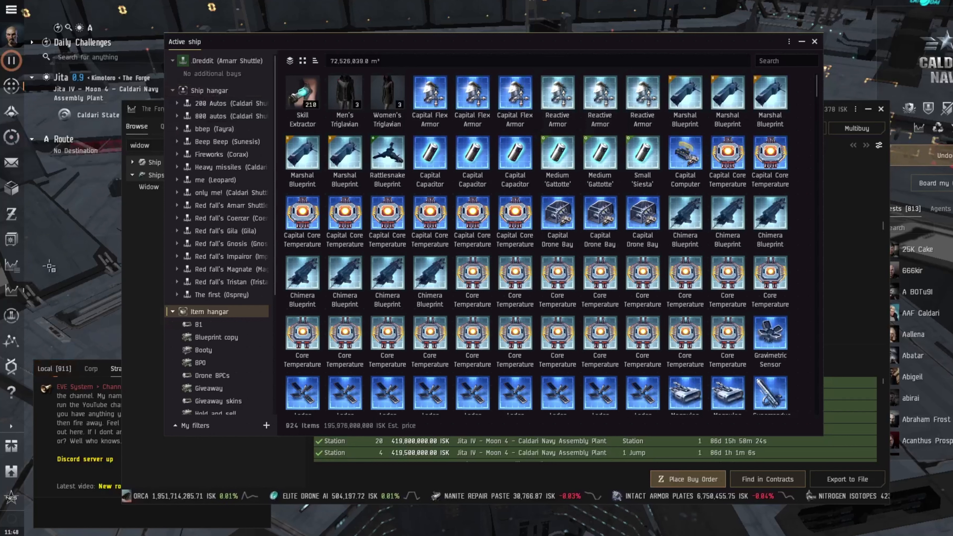
mouse_move(685, 159)
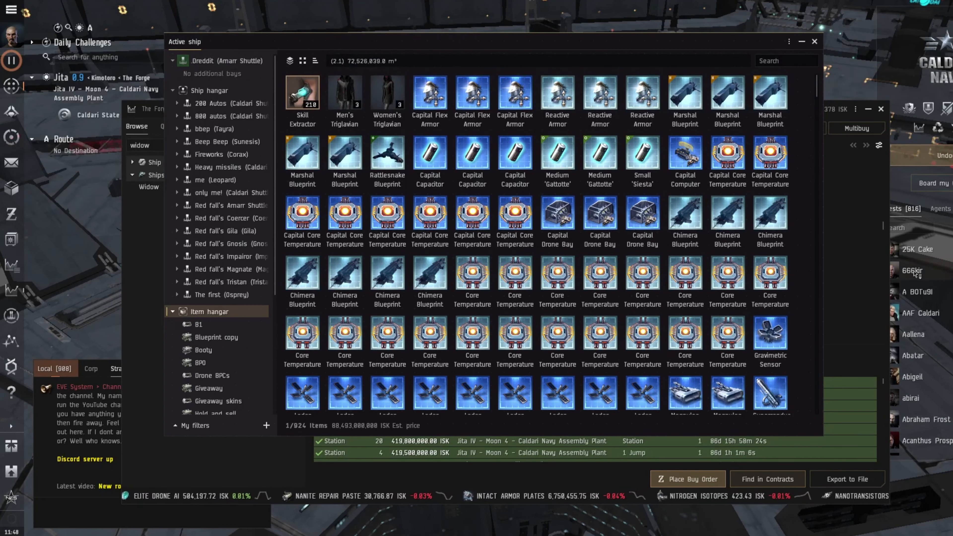
mouse_move(302, 95)
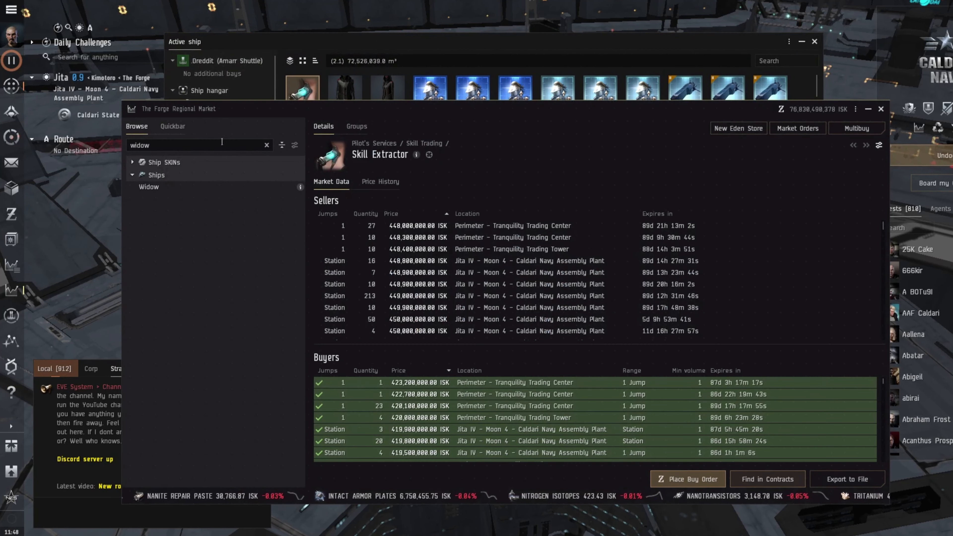
Load PLEX from the quickbar and review its price history and market orders
click(172, 127)
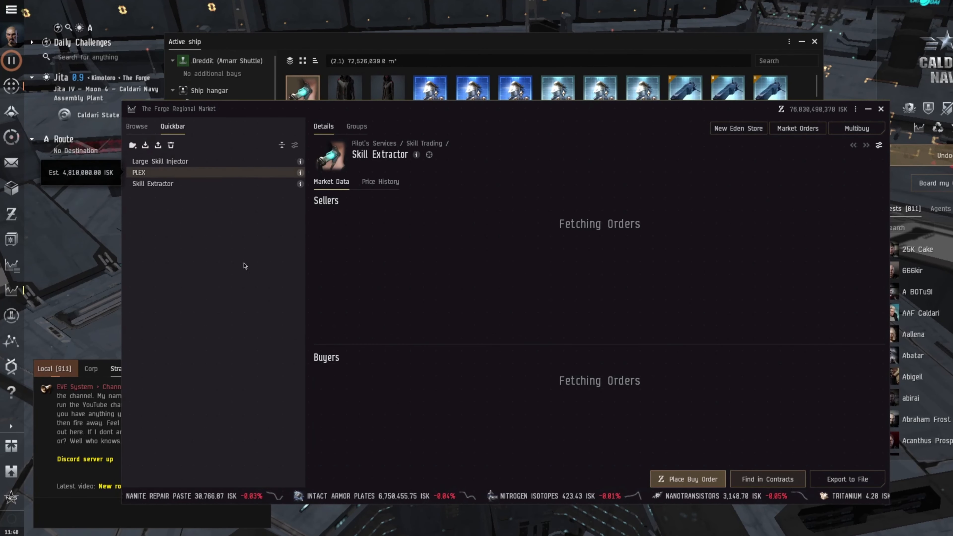
click(139, 172)
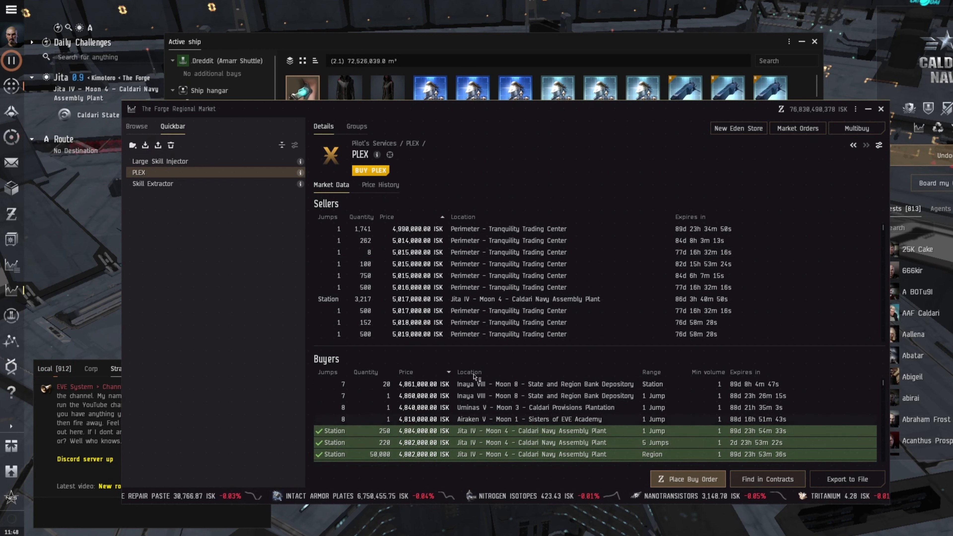
click(379, 184)
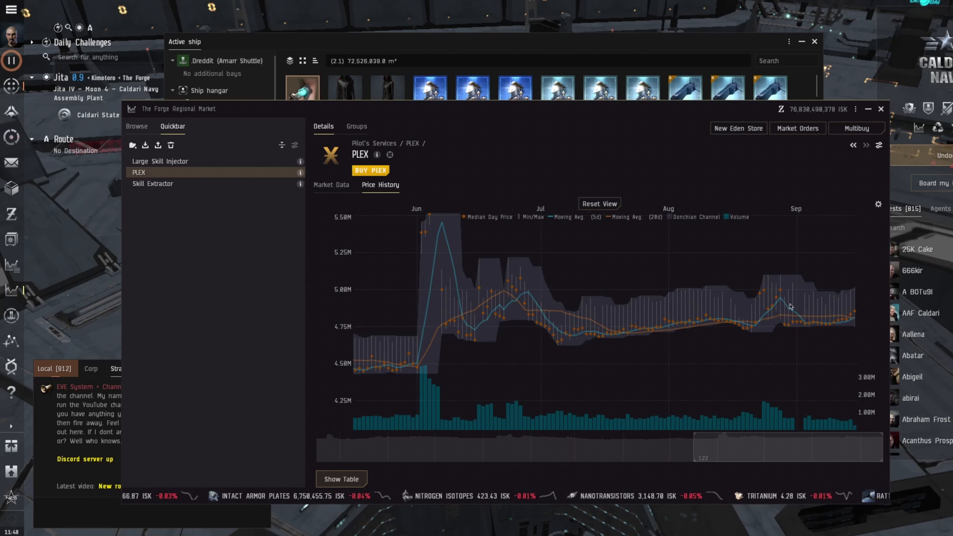
click(331, 185)
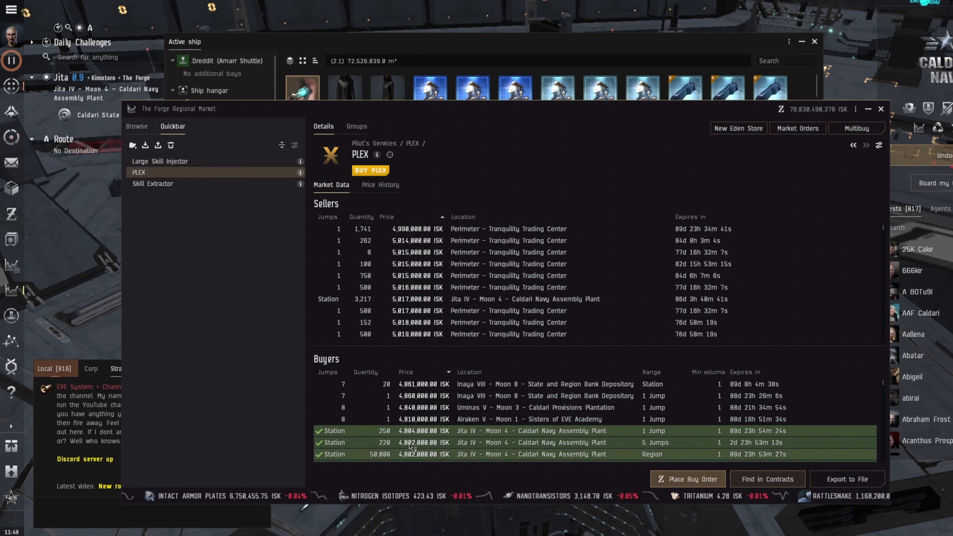
mouse_move(282, 231)
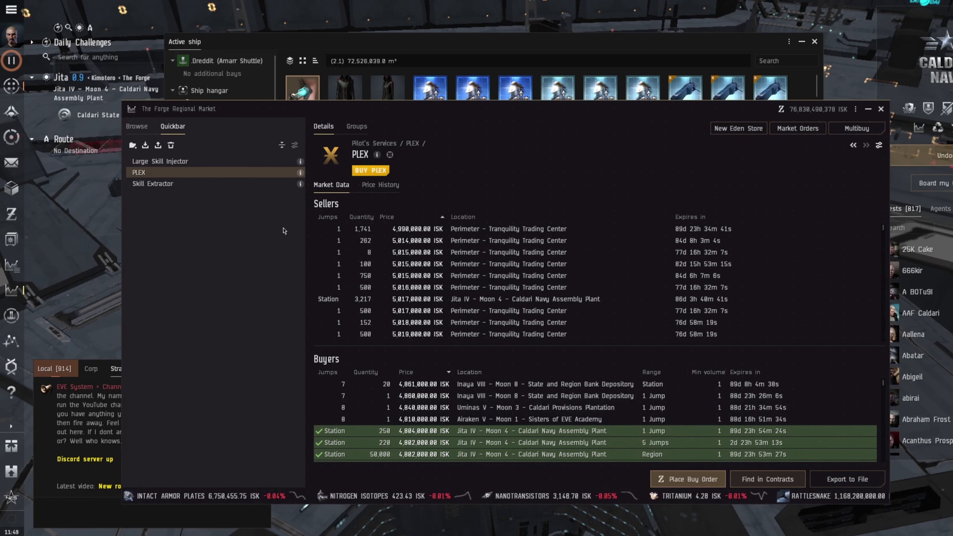
Compare Large Skill Injector price history and orders against Skill Extractor orders, switching between them
click(159, 161)
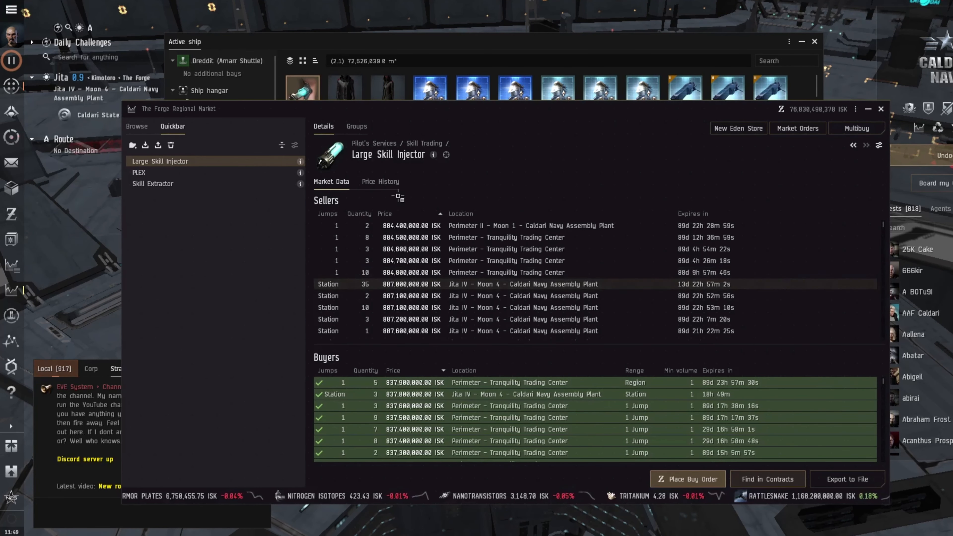
click(379, 181)
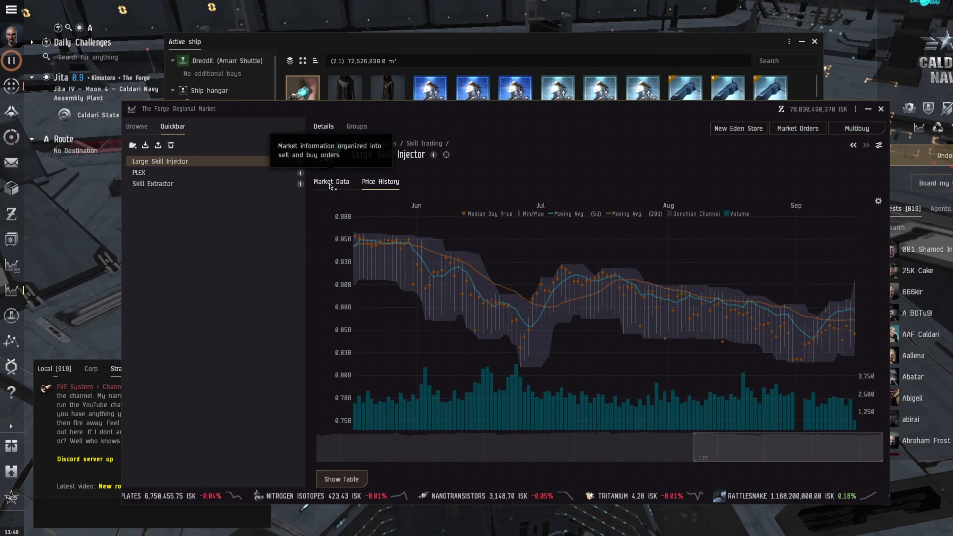
click(153, 183)
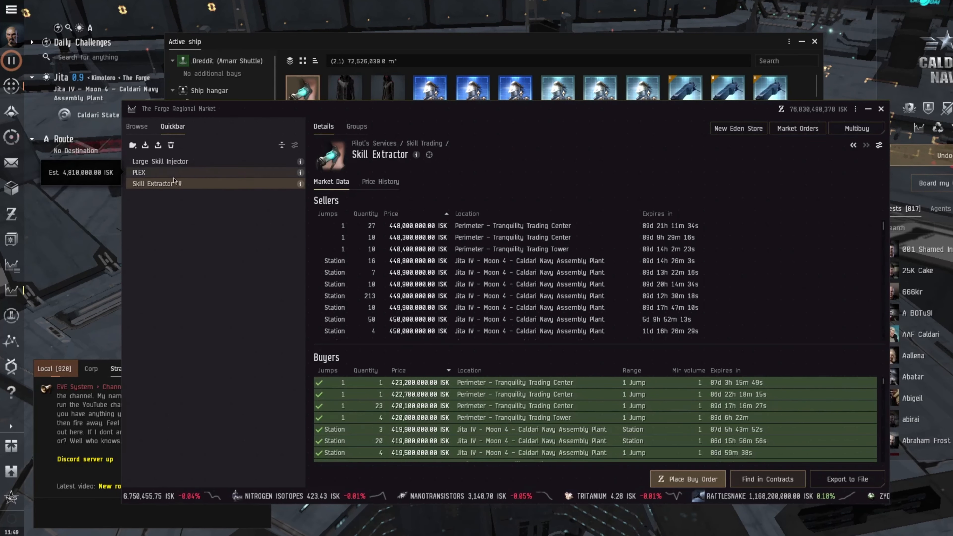
click(160, 160)
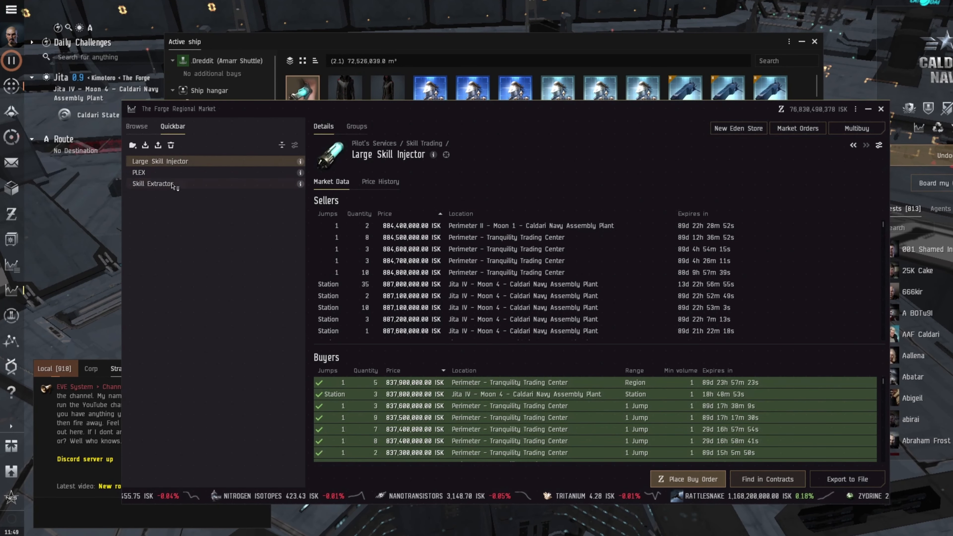
click(151, 183)
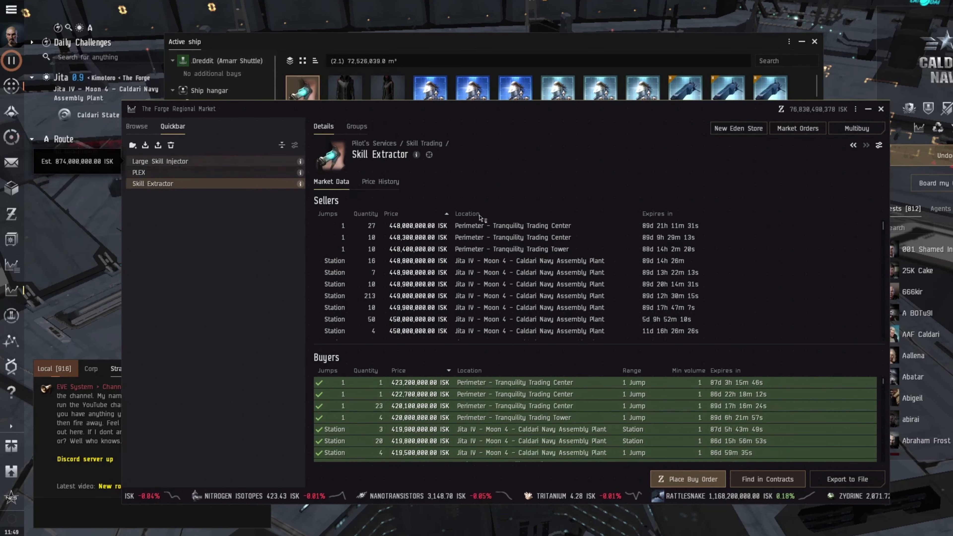
click(160, 161)
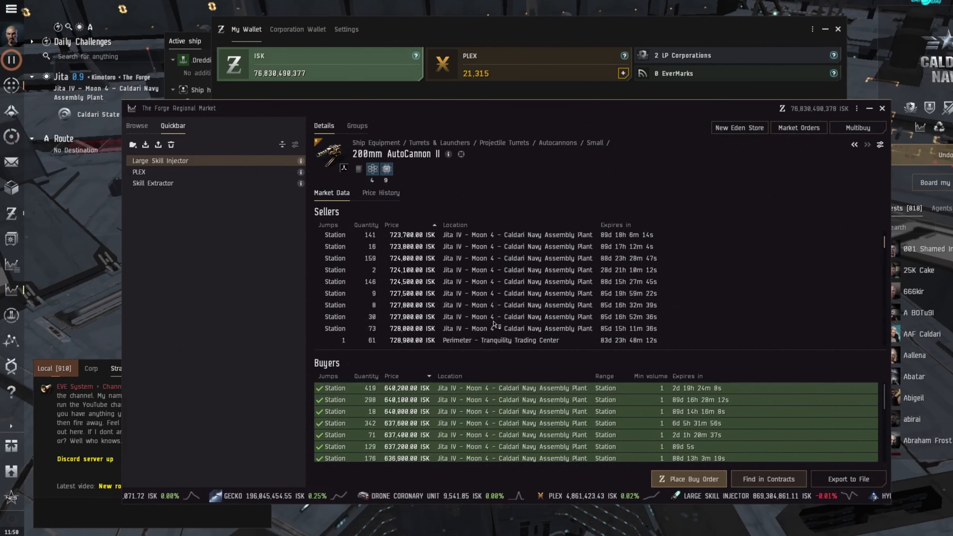
Filter the hangar to '200m' and sell 500 200mm AutoCannon II at 723,400 ISK each
click(332, 103)
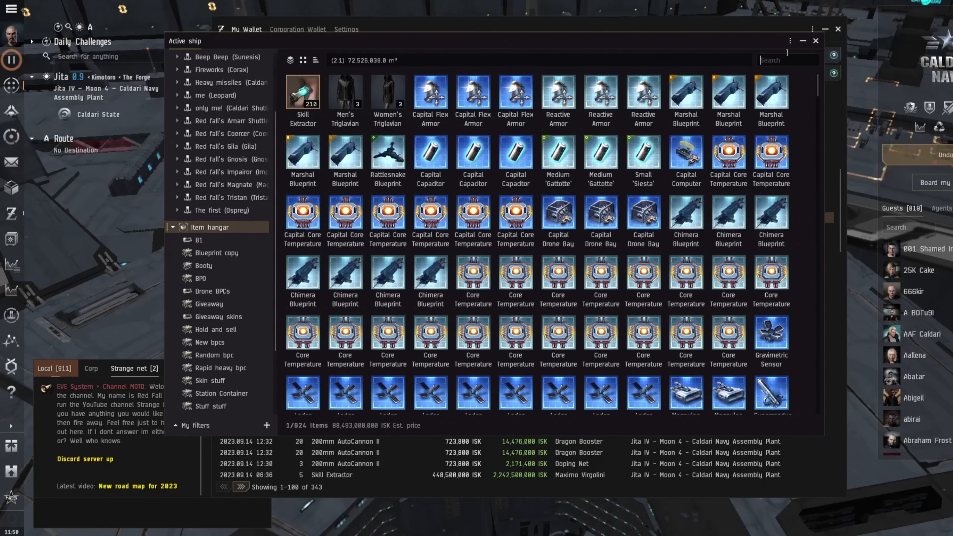
text(200m)
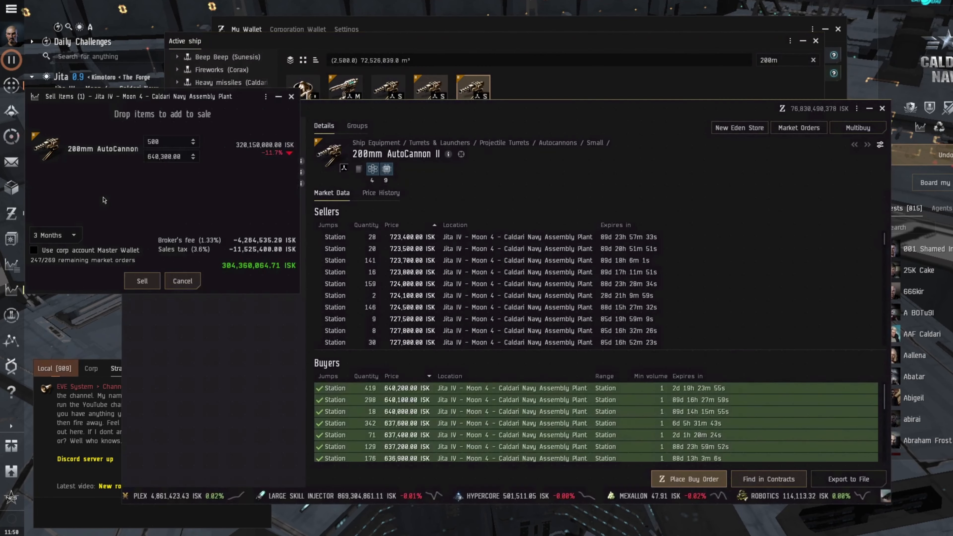
click(167, 157)
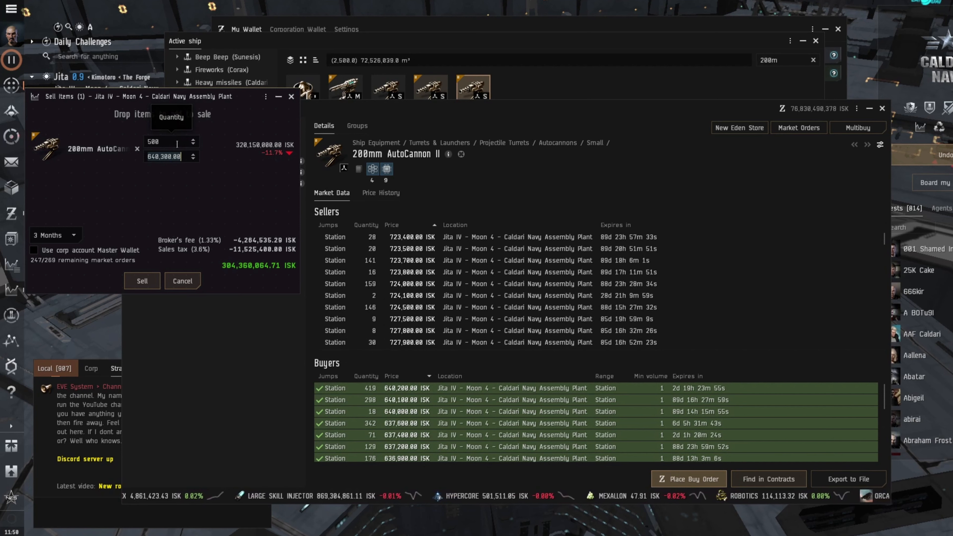
text(723400)
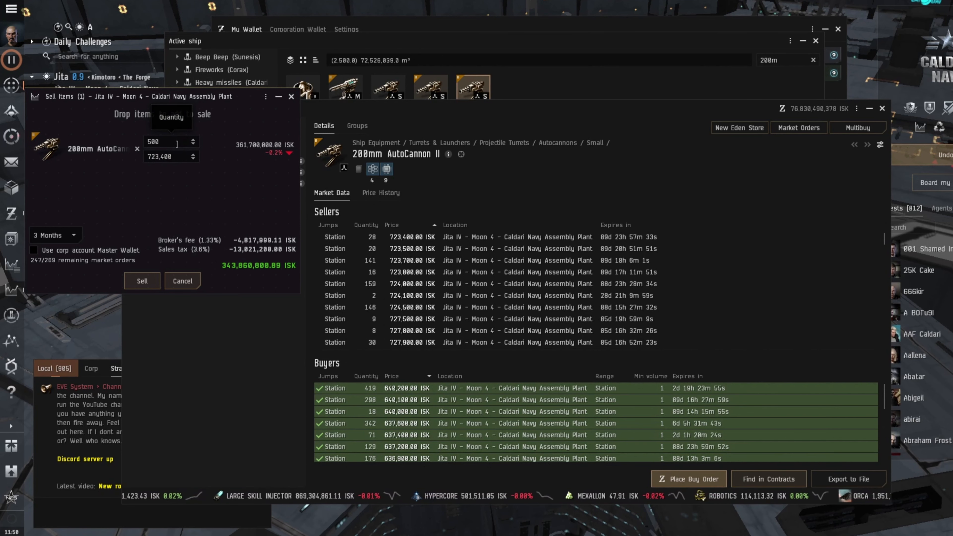
click(141, 281)
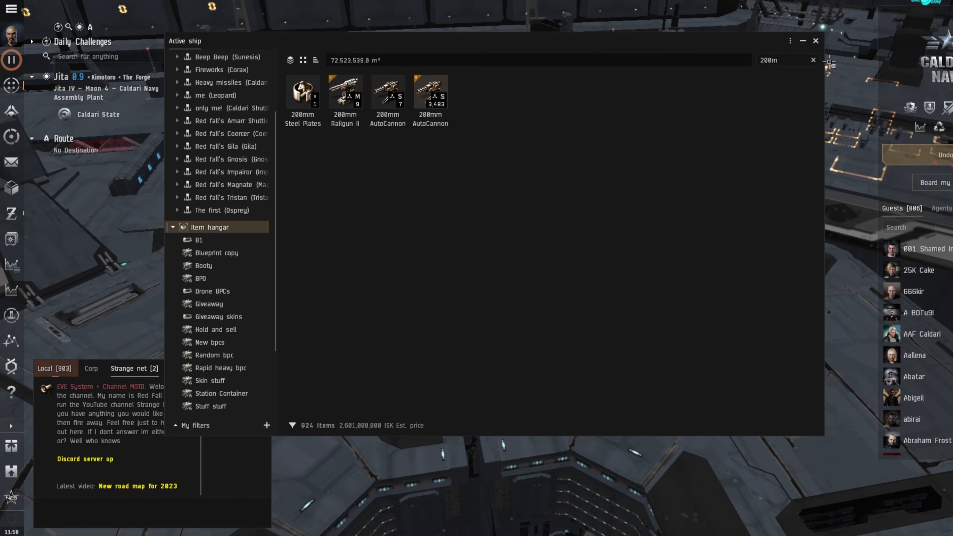
Clear the 200m search so the hangar lists all 924 items again
click(813, 60)
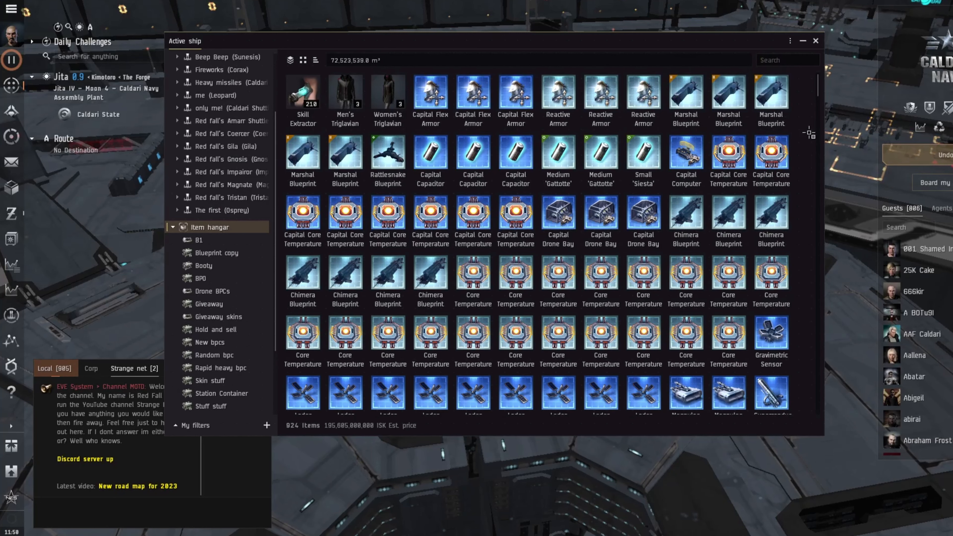
click(787, 59)
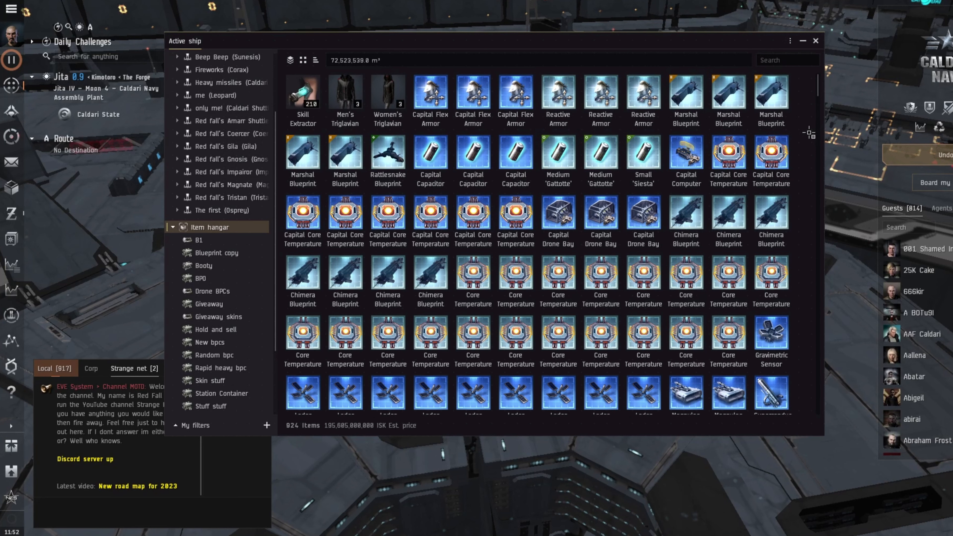
click(788, 59)
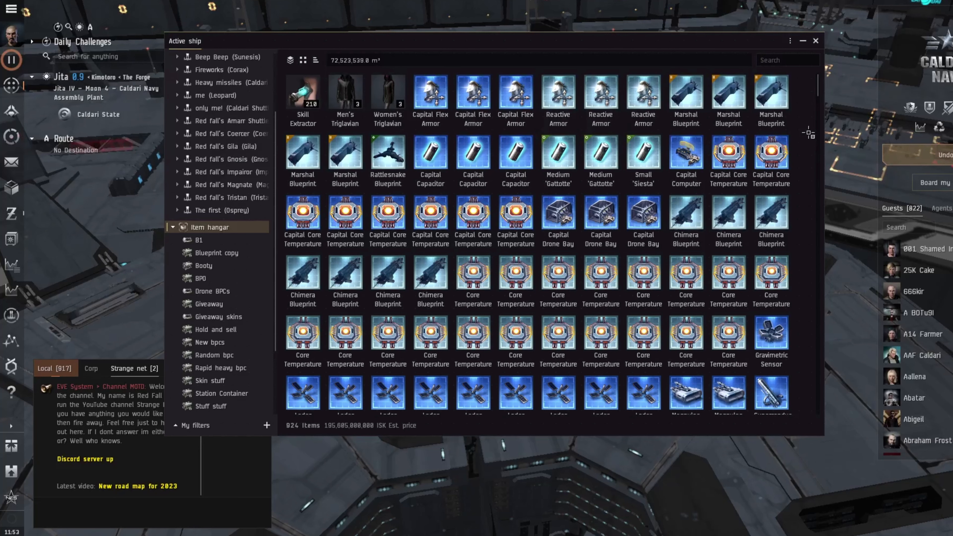
click(788, 60)
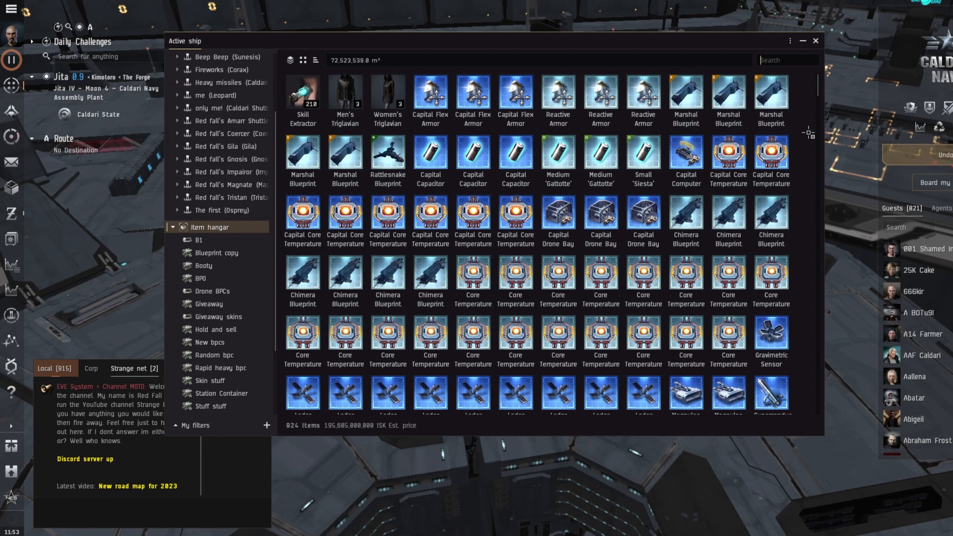